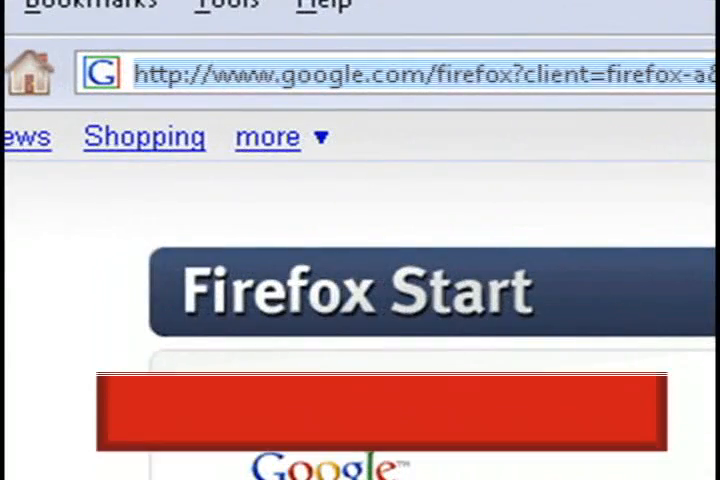
# Step: Navigate Firefox to infrarecorder.sourceforge.net
pyautogui.write('infrarecorder.sourc')
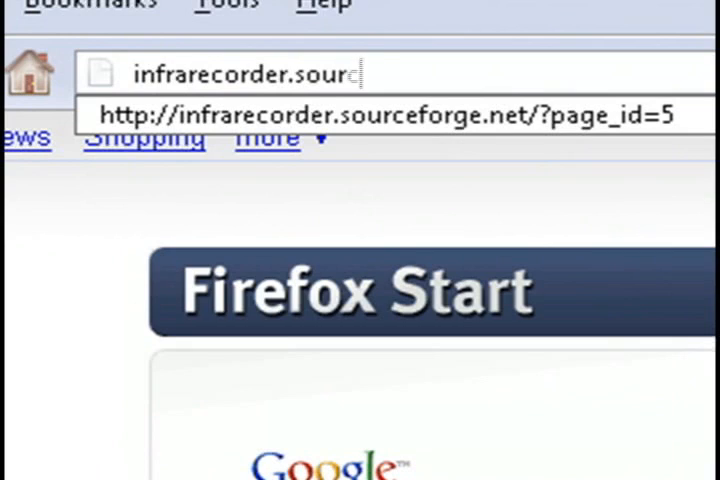
pyautogui.write('eforge.net')
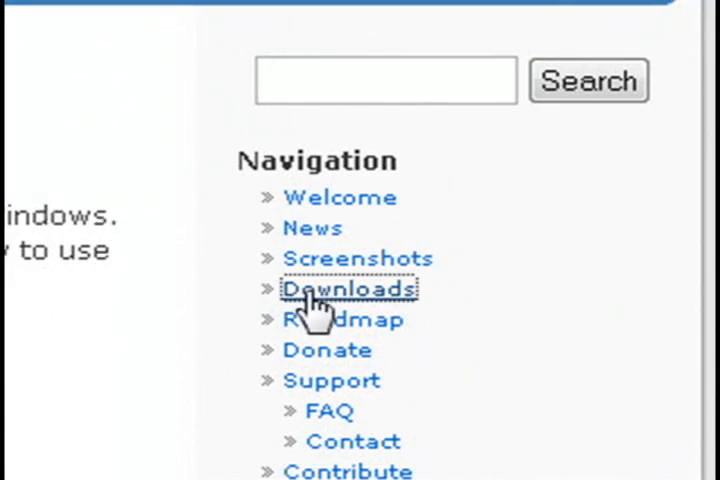
# Step: Download the Windows 9x/ME installer ir0441_ansi.exe from the Downloads page
pyautogui.click(348, 288)
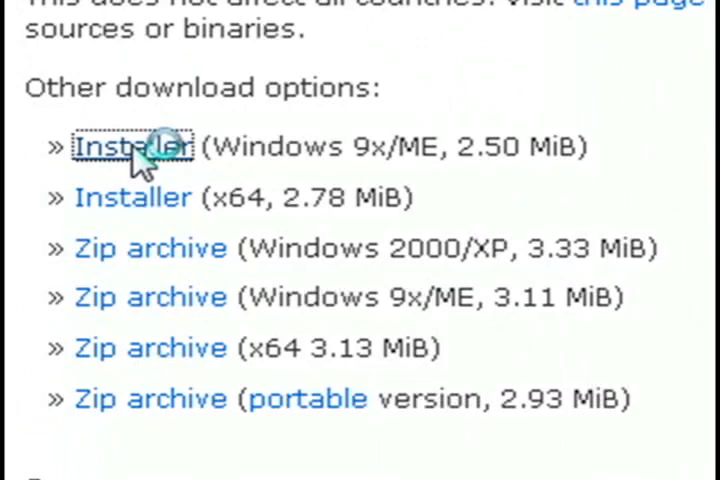
pyautogui.click(132, 144)
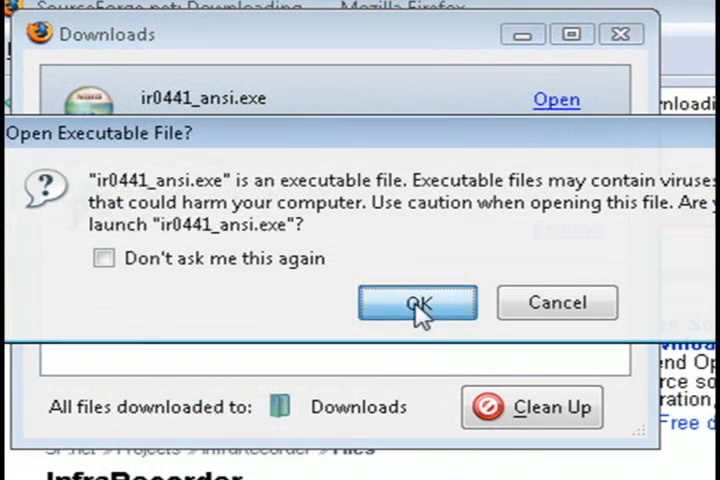
# Step: Run the installer in English, accept the license, install Full components and close Setup
pyautogui.click(418, 302)
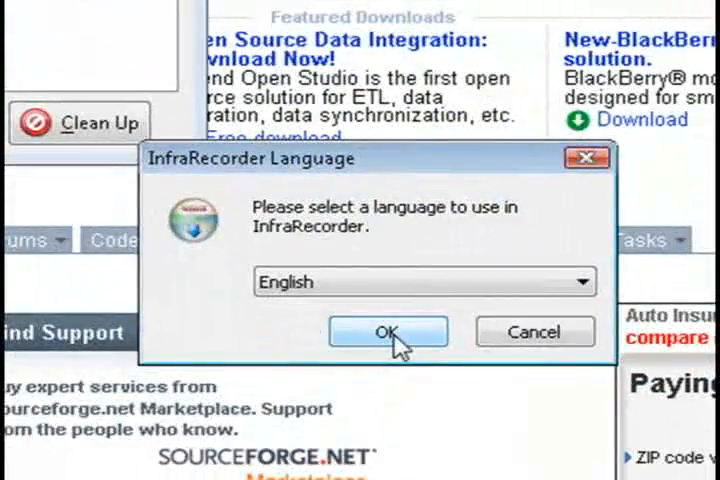
pyautogui.click(388, 332)
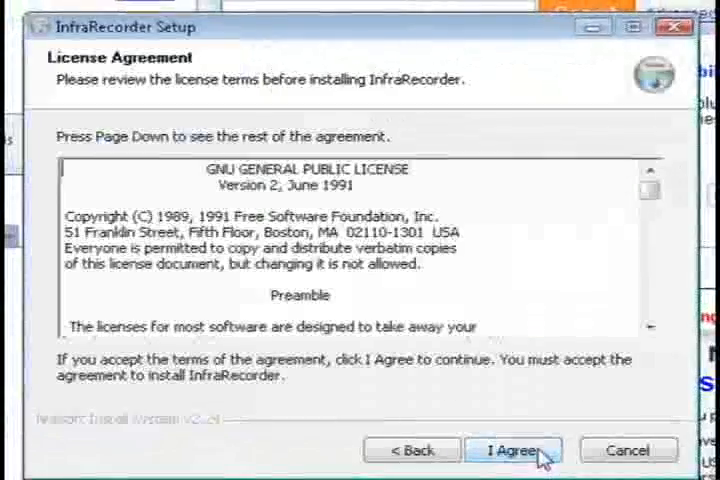
pyautogui.click(512, 450)
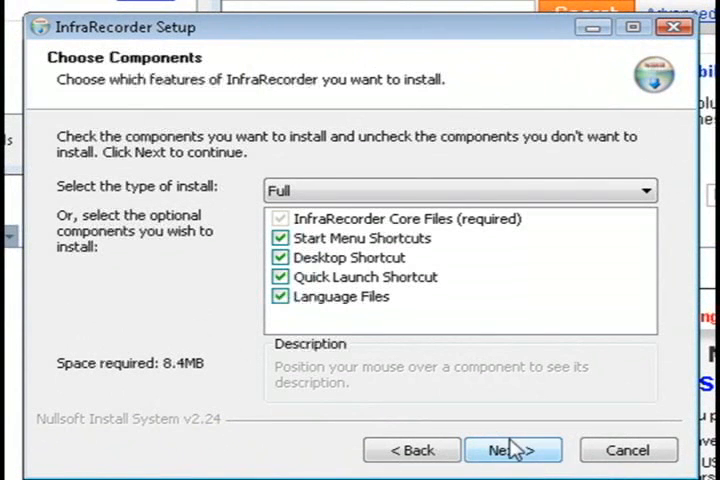
pyautogui.click(512, 450)
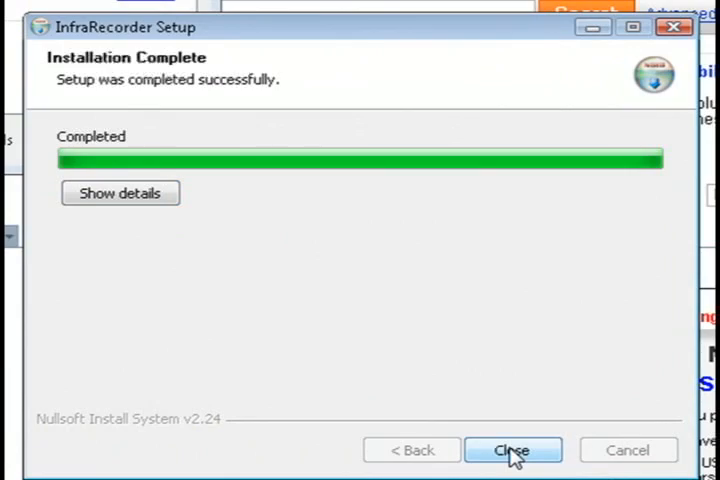
pyautogui.click(512, 450)
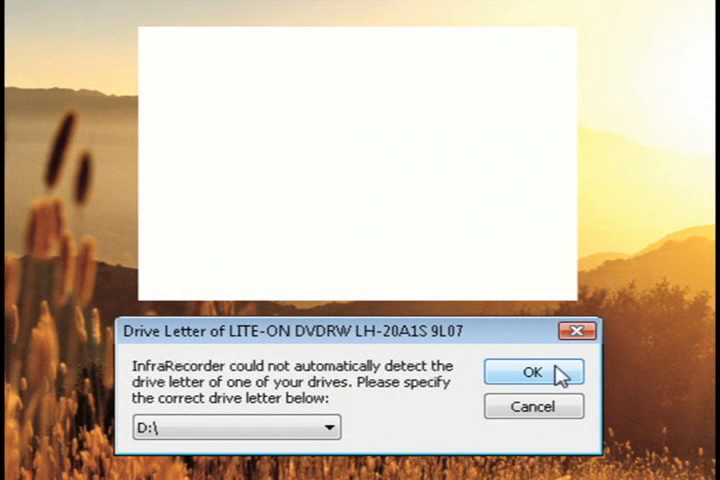
# Step: Accept D:\ as the DVD burner's drive letter so the main window opens
pyautogui.click(534, 372)
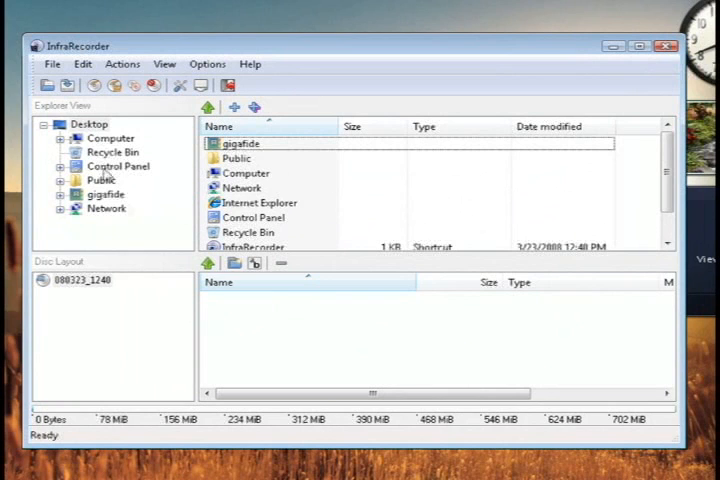
# Step: Create a new Data DVD project from the File menu
pyautogui.click(52, 64)
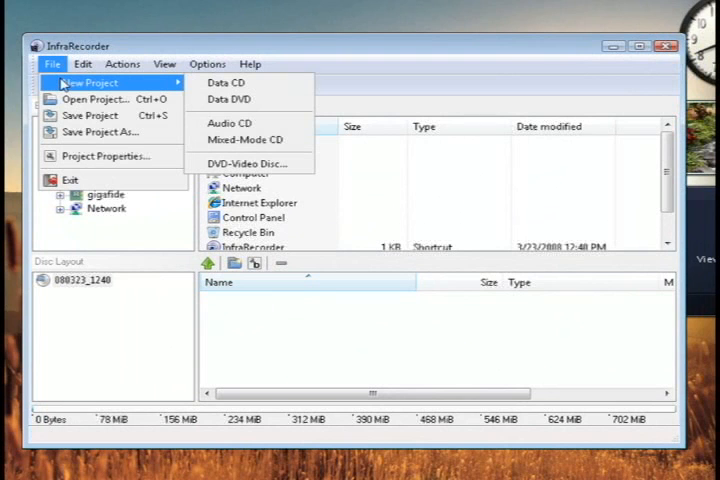
pyautogui.moveTo(228, 100)
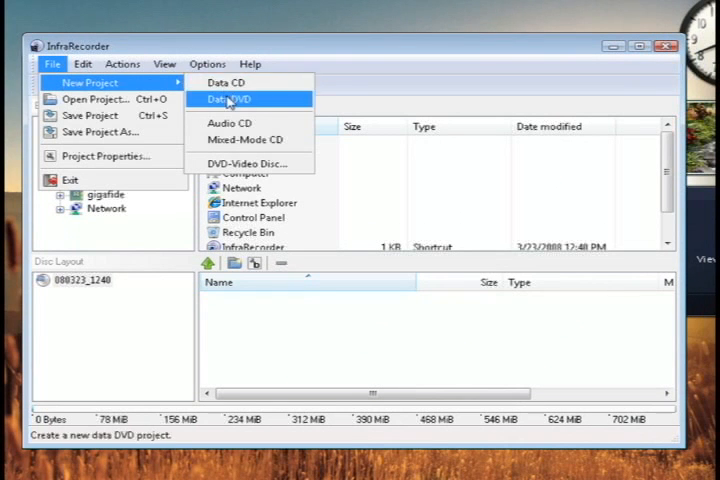
pyautogui.click(228, 100)
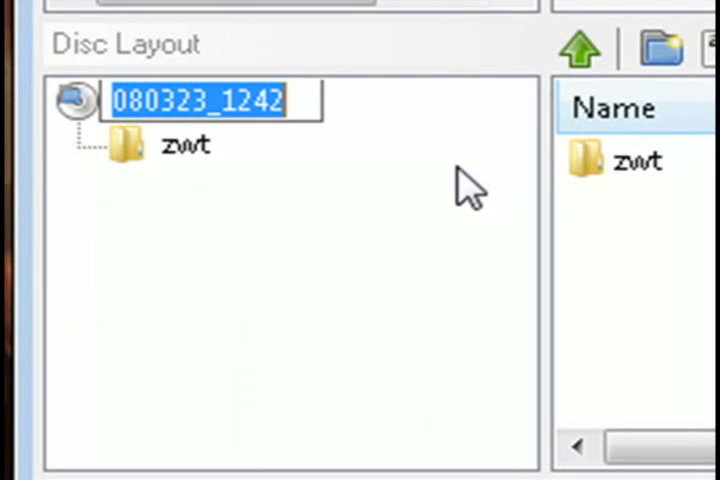
# Step: Add the zwt folder to the disc and relabel the disc starting with 'fi'
pyautogui.write('fi')
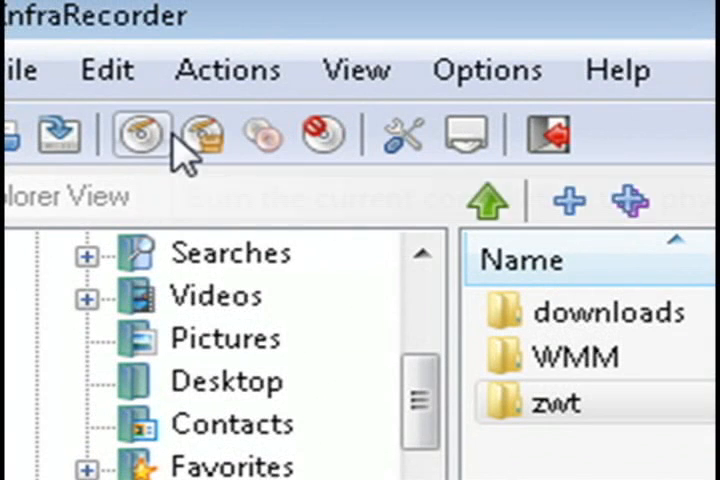
pyautogui.moveTo(136, 136)
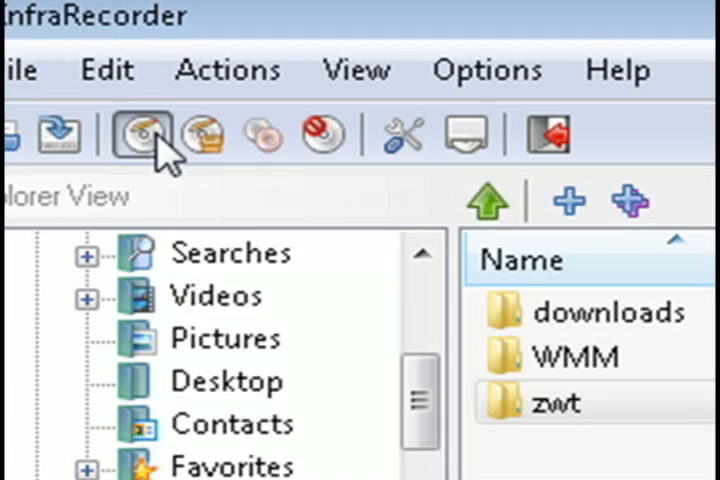
# Step: Burn the compilation with the default General settings so writing begins
pyautogui.click(140, 136)
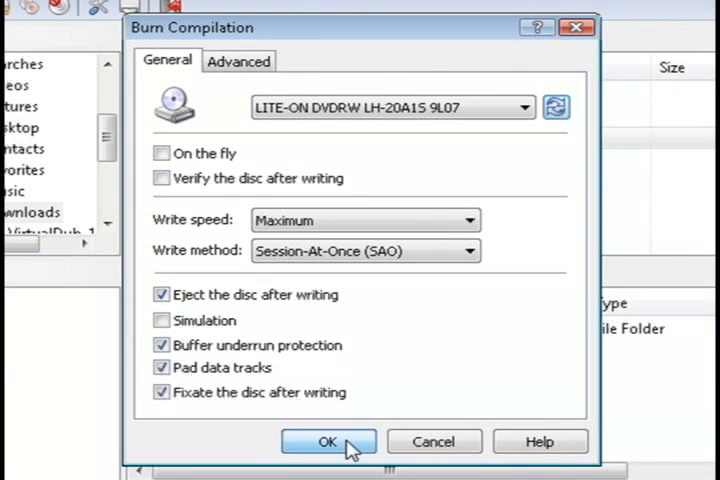
pyautogui.click(328, 440)
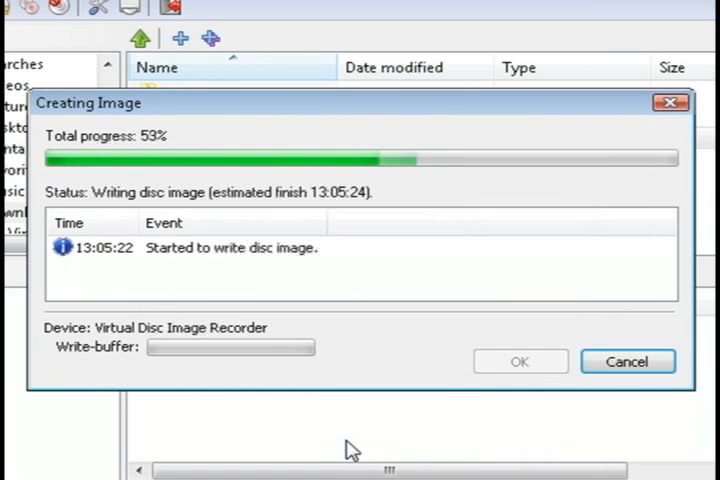